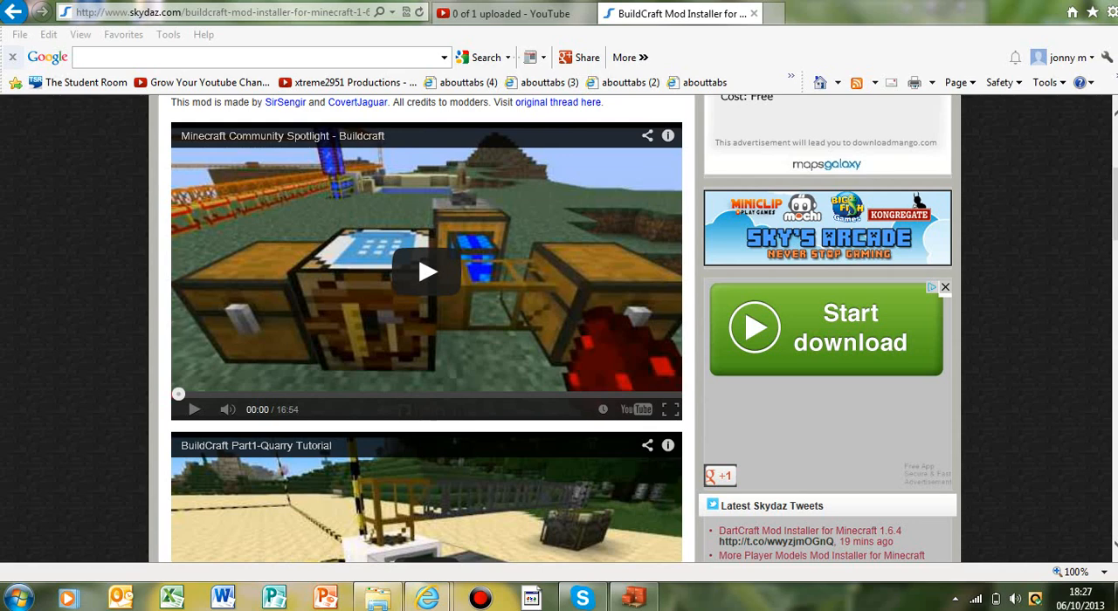
# Step: Choose 1.6.4-Forge9.11.1.917 as the Minecraft version to install BuildCraft into
pyautogui.scroll(3)
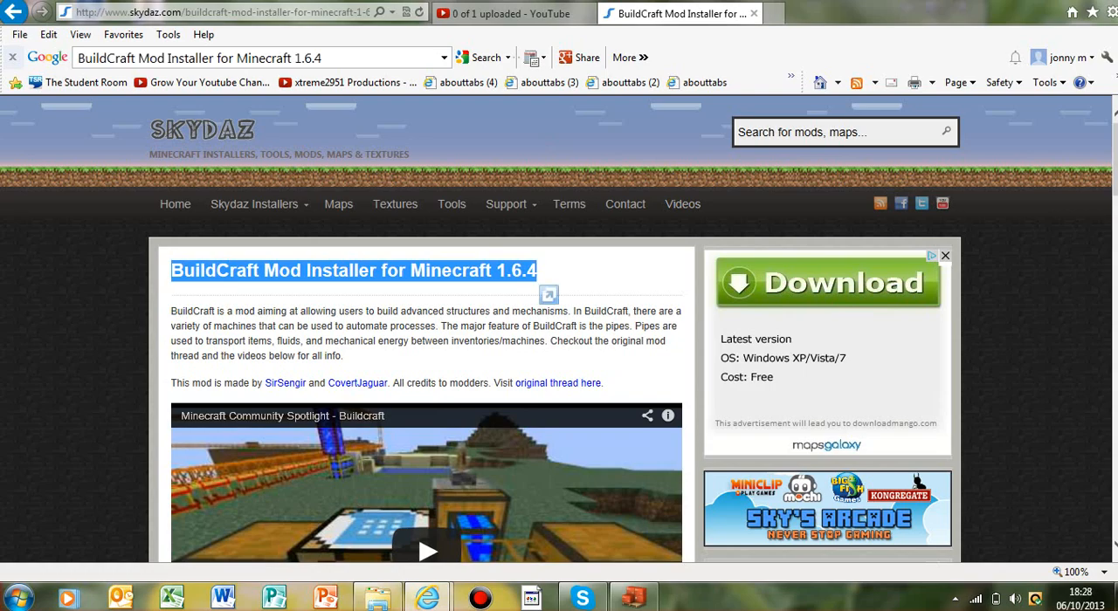
pyautogui.scroll(-3)
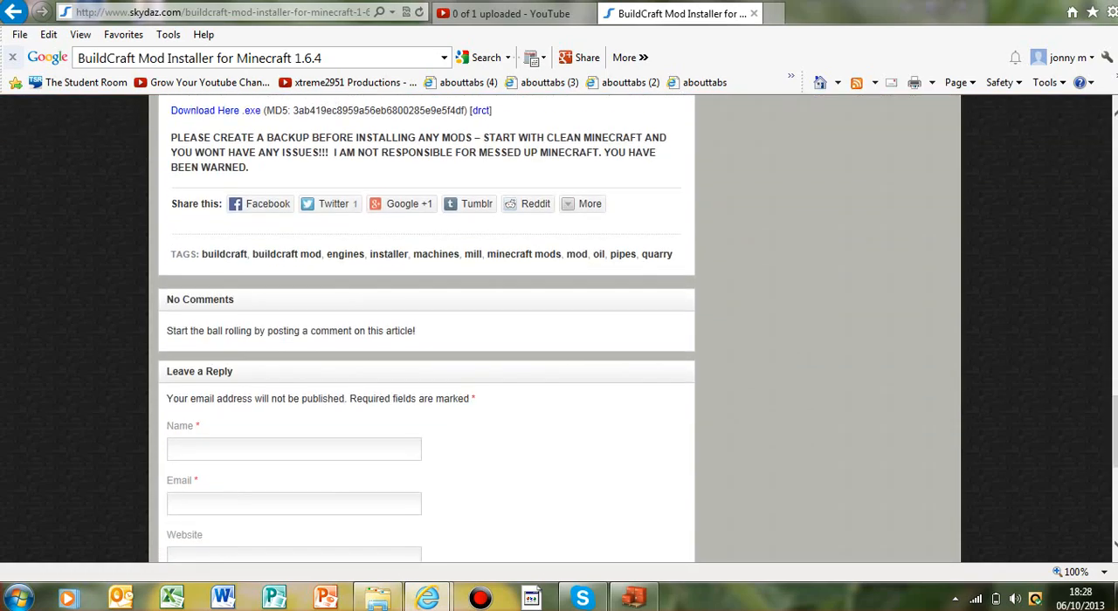
pyautogui.scroll(3)
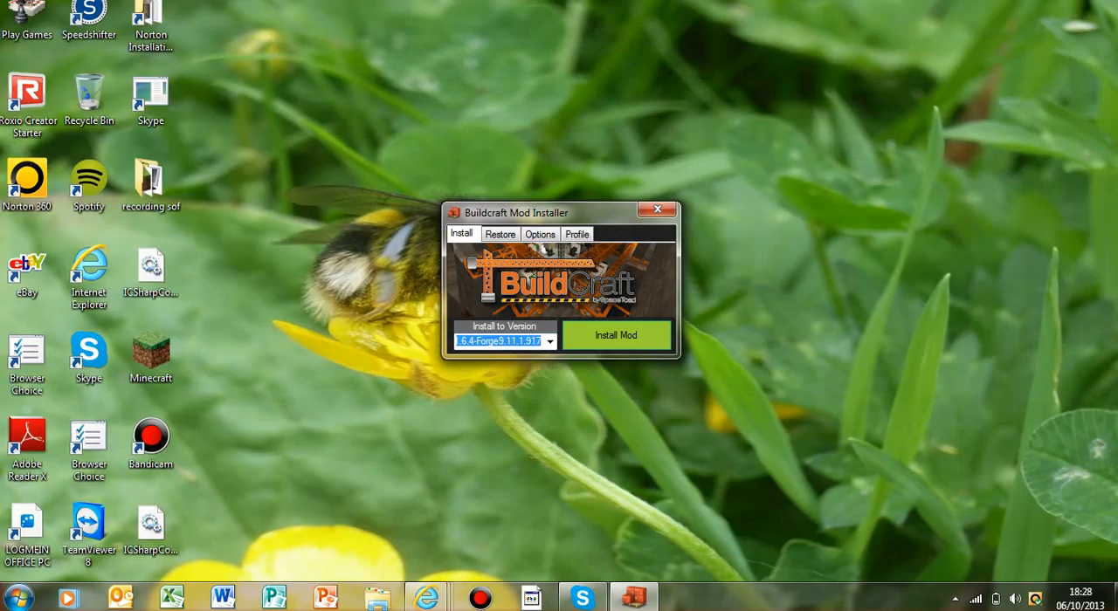
pyautogui.click(549, 335)
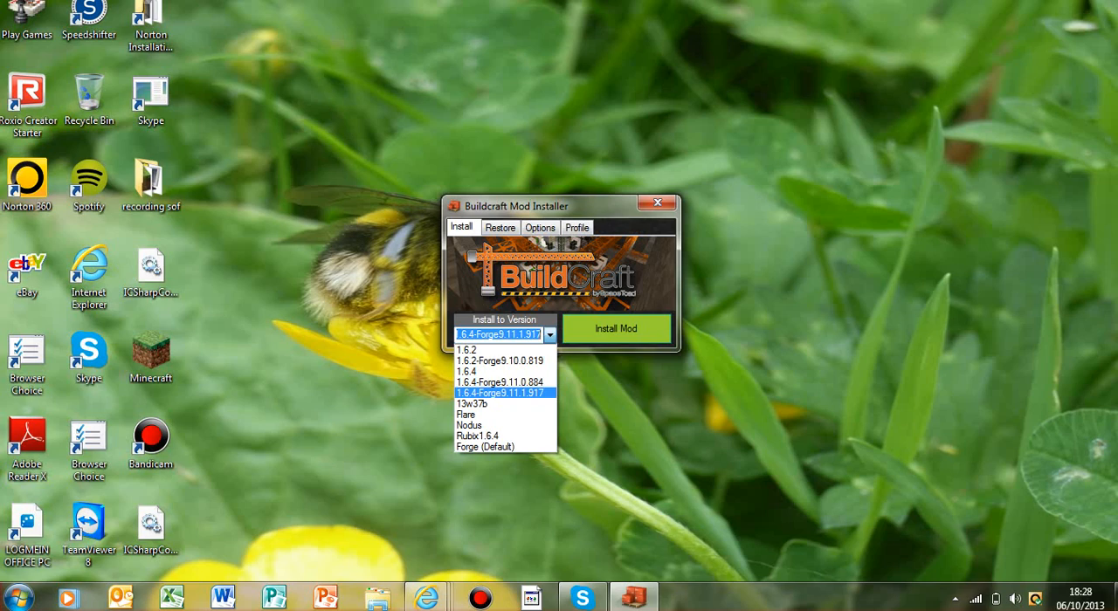
pyautogui.click(498, 391)
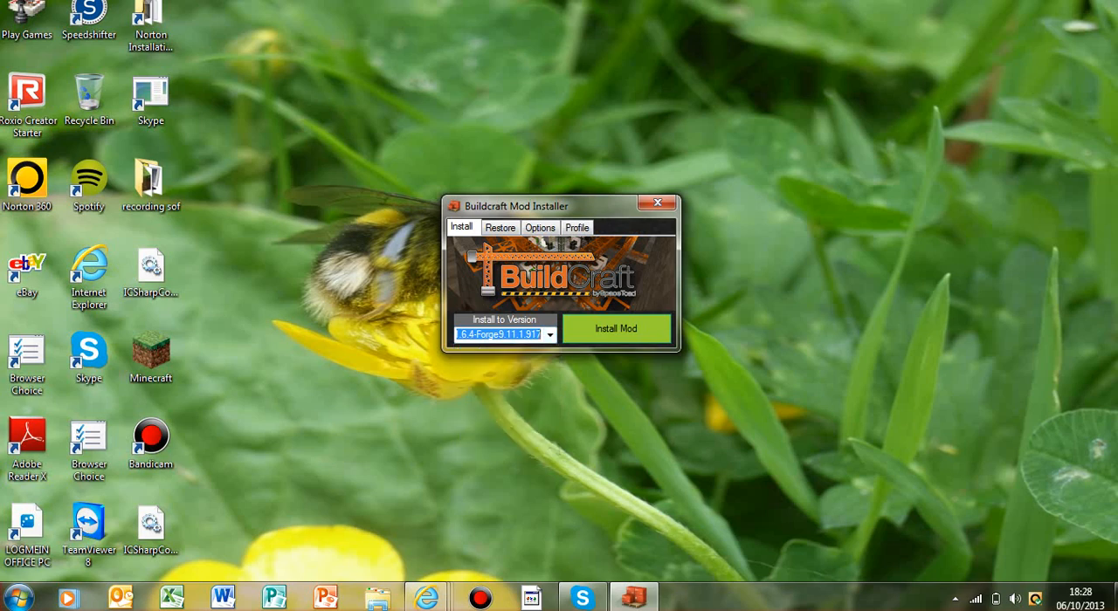
# Step: Install BuildCraft into the chosen version, confirm, and close the installer
pyautogui.click(614, 328)
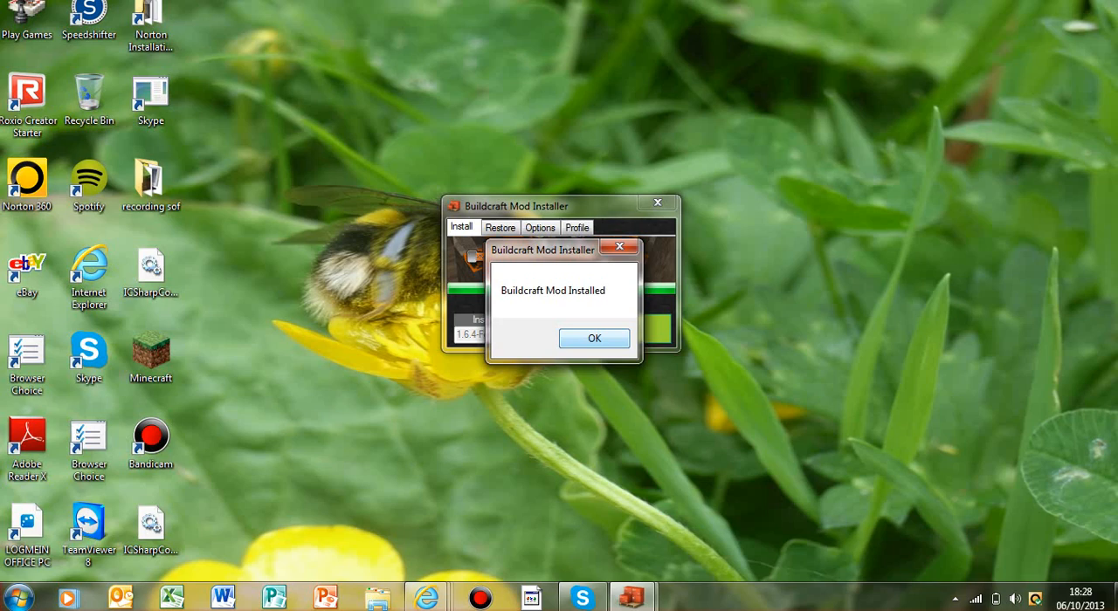
pyautogui.click(593, 338)
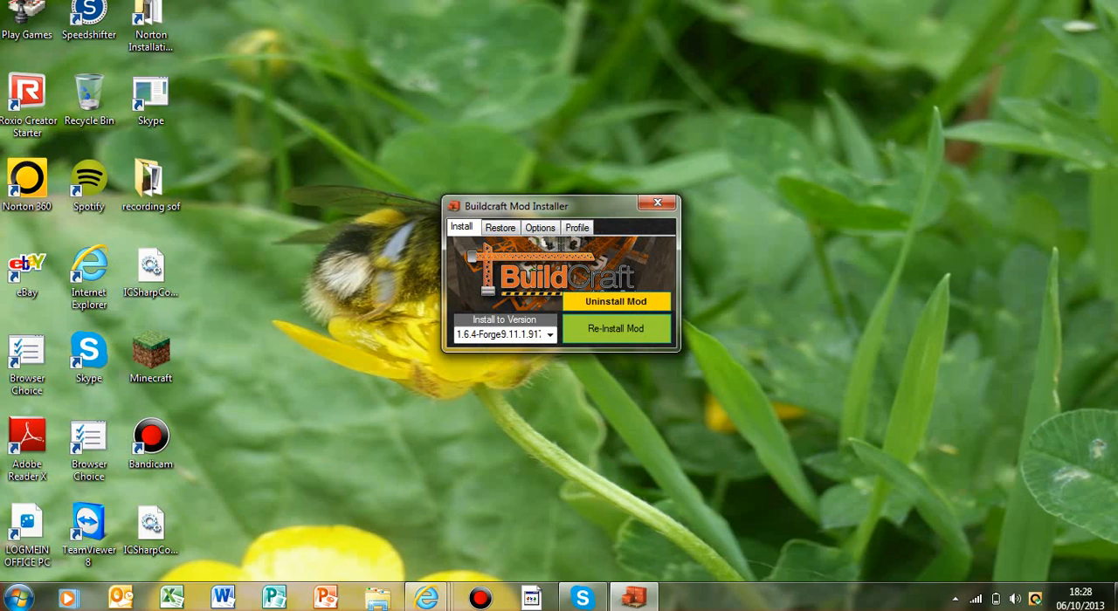
pyautogui.click(500, 227)
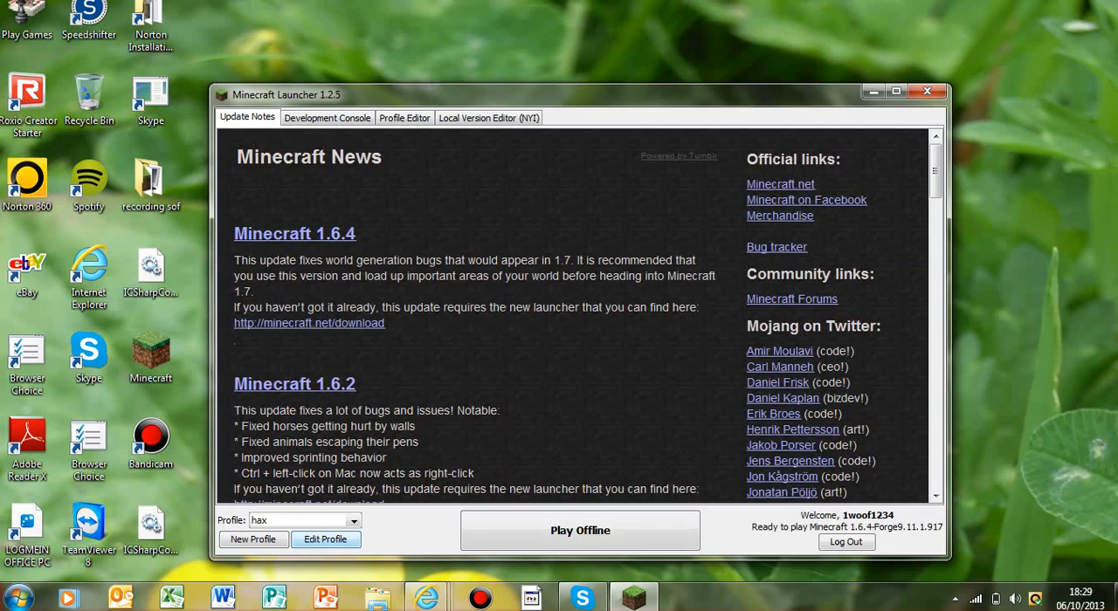
# Step: Set the hax profile to release 1.6.4-Forge9.11.1.917 and launch the game
pyautogui.click(325, 538)
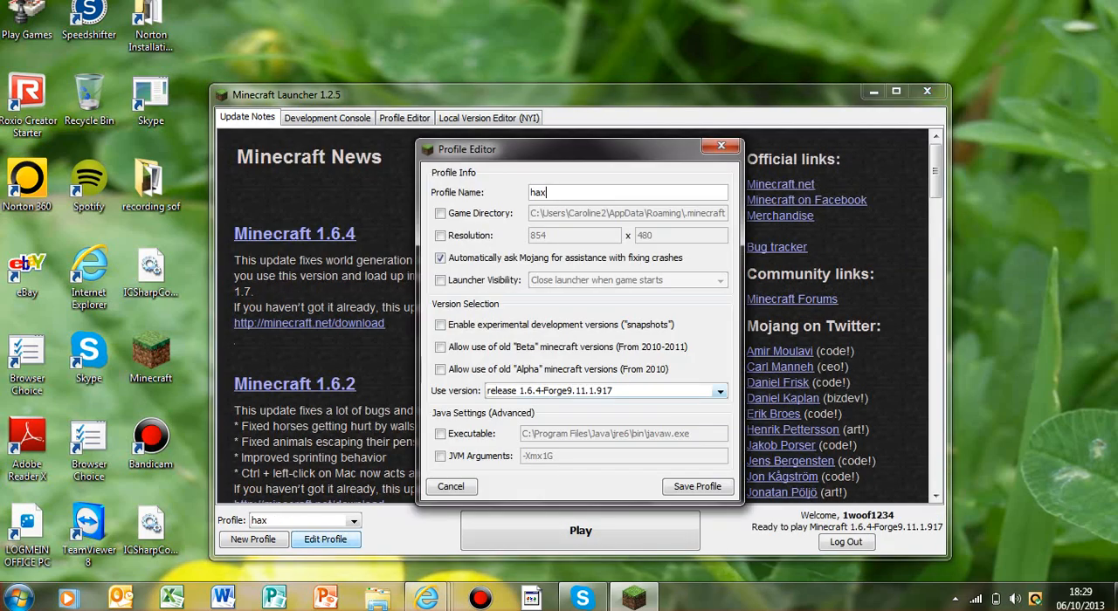
pyautogui.click(717, 391)
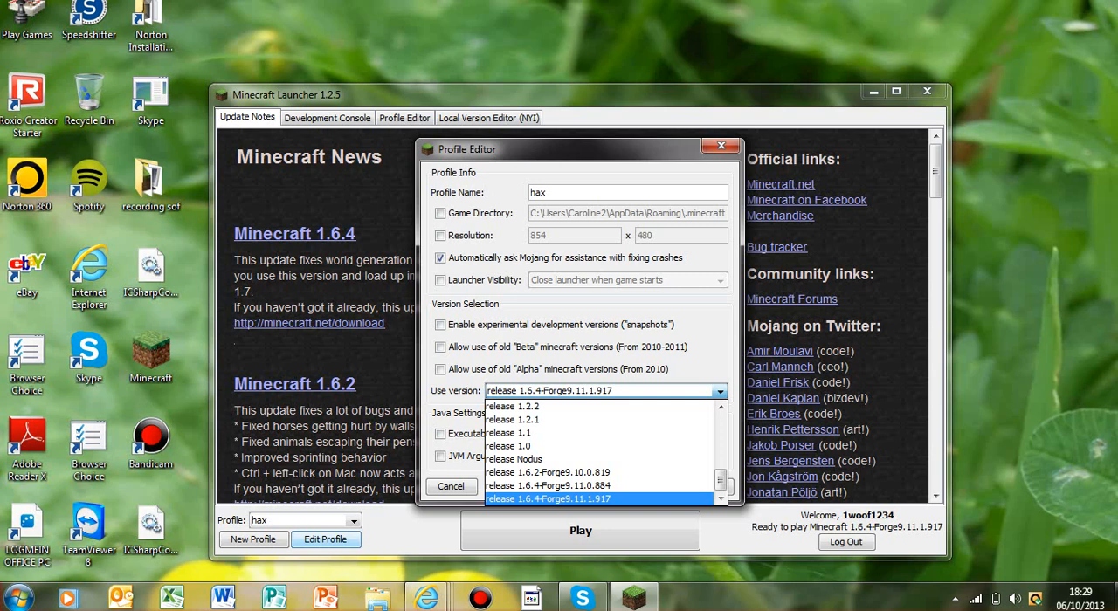
pyautogui.click(451, 485)
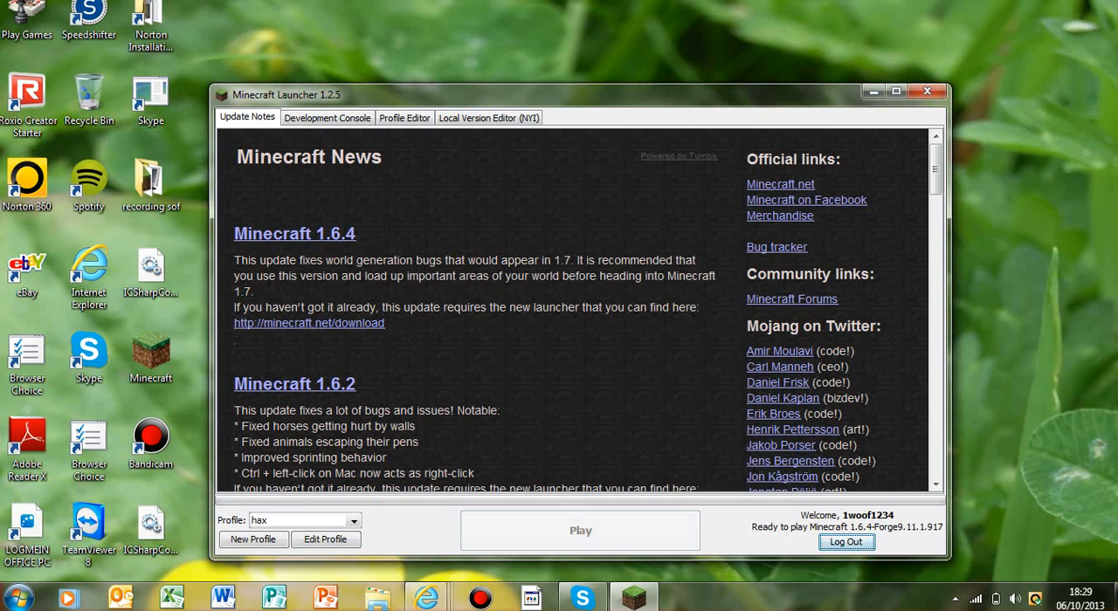
pyautogui.click(927, 91)
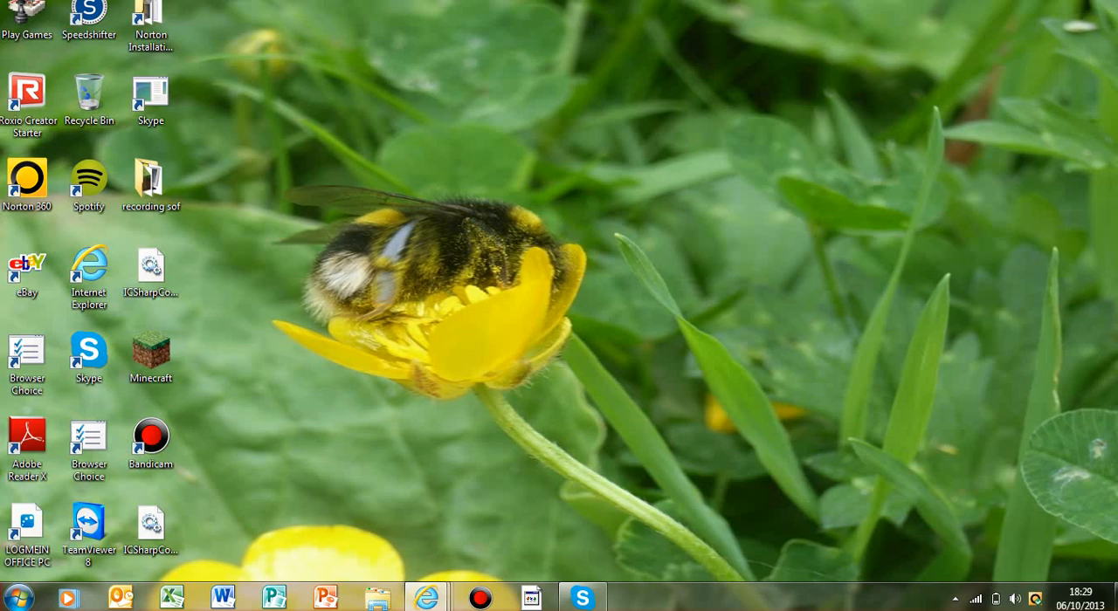
# Step: View Minecraft Forge and BuildCraft 4.1.0 details in the loaded mods list
pyautogui.doubleClick(150, 355)
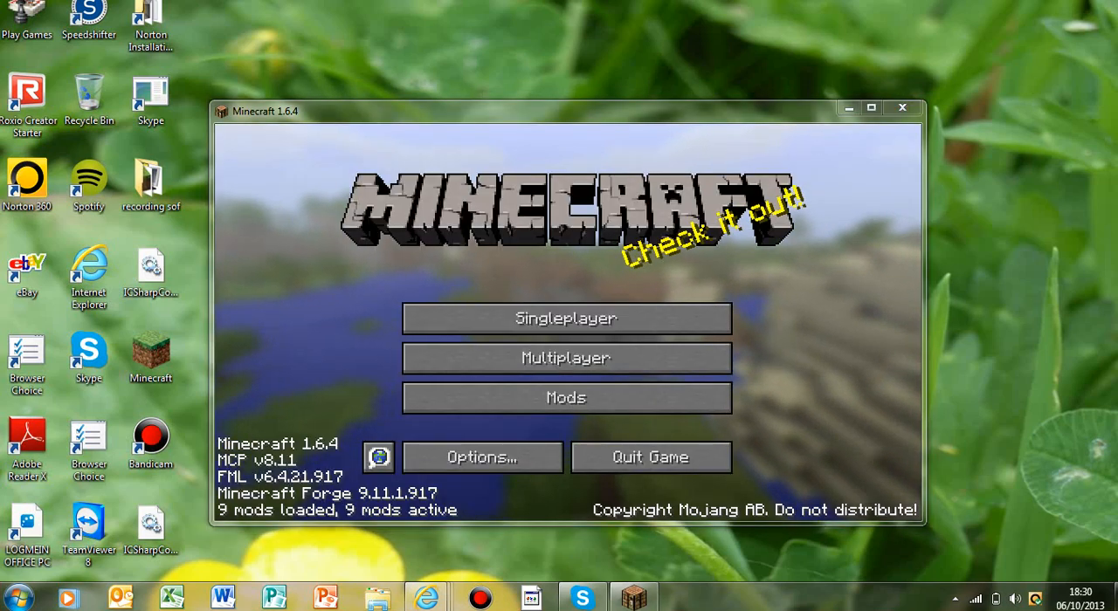
pyautogui.click(566, 398)
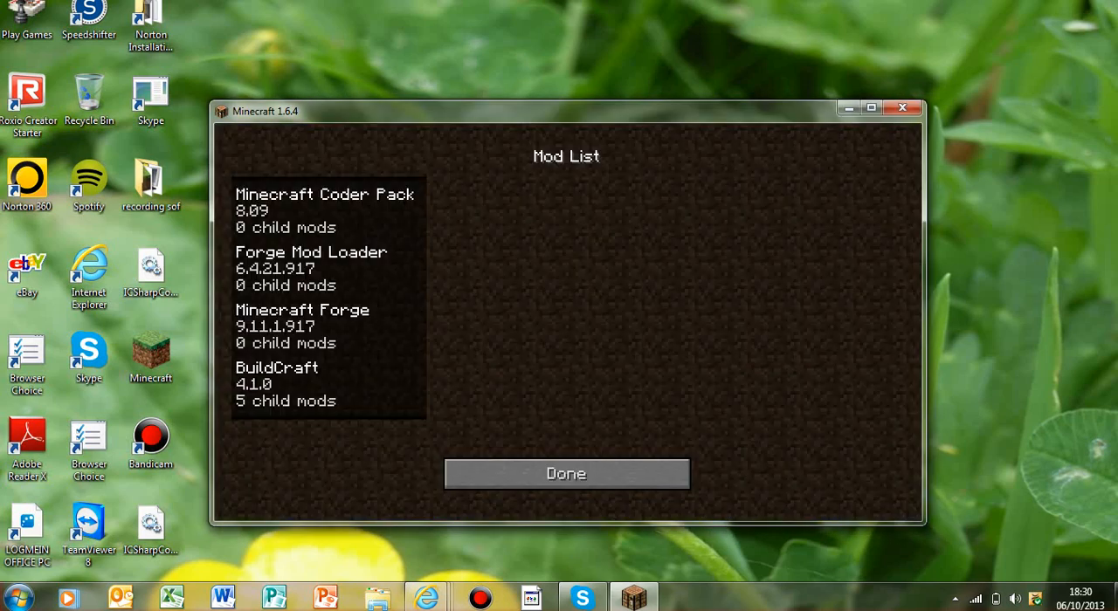
pyautogui.click(302, 324)
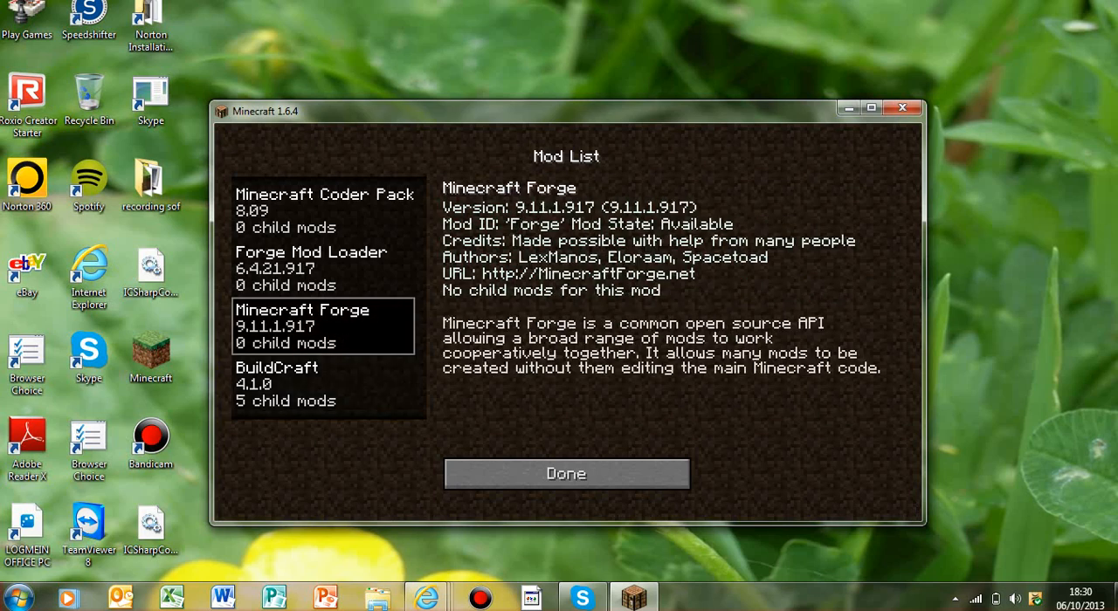
pyautogui.click(323, 210)
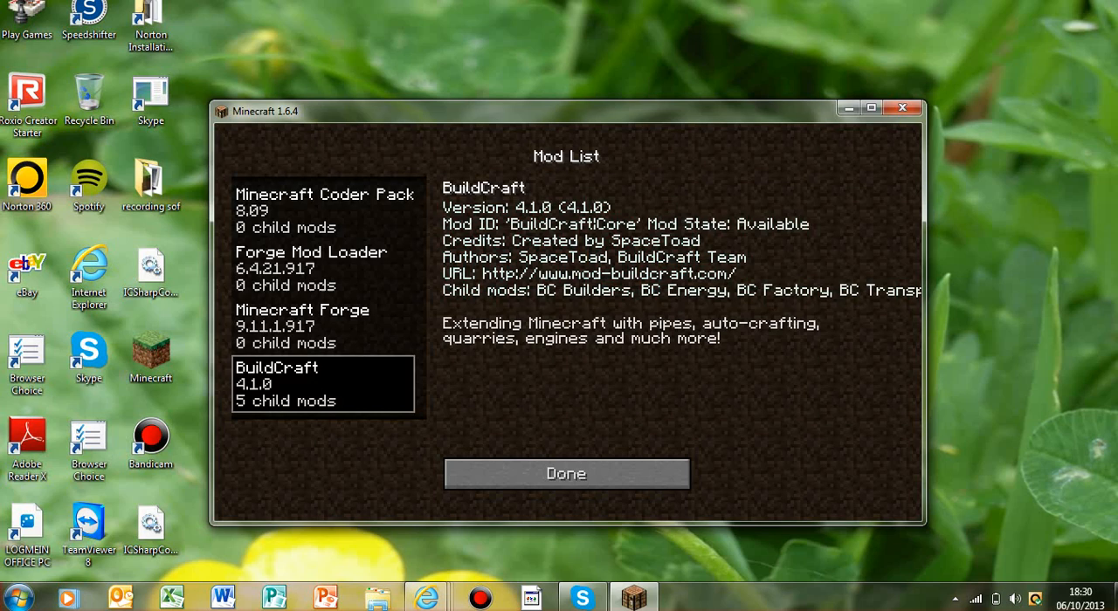
# Step: Leave the mod list and bring up the singleplayer world selection
pyautogui.click(566, 473)
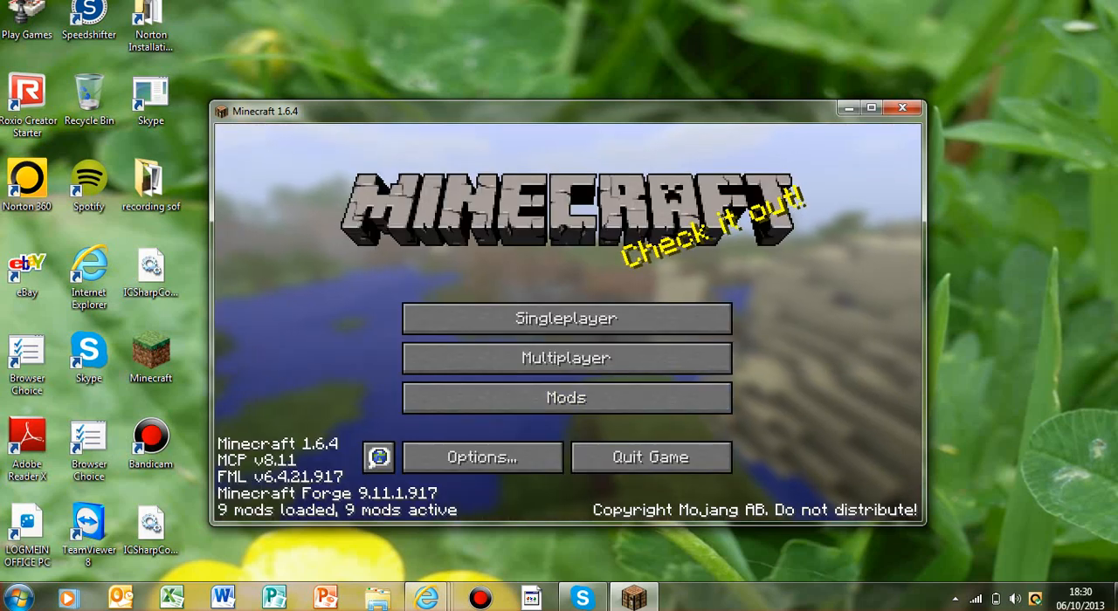
pyautogui.click(566, 318)
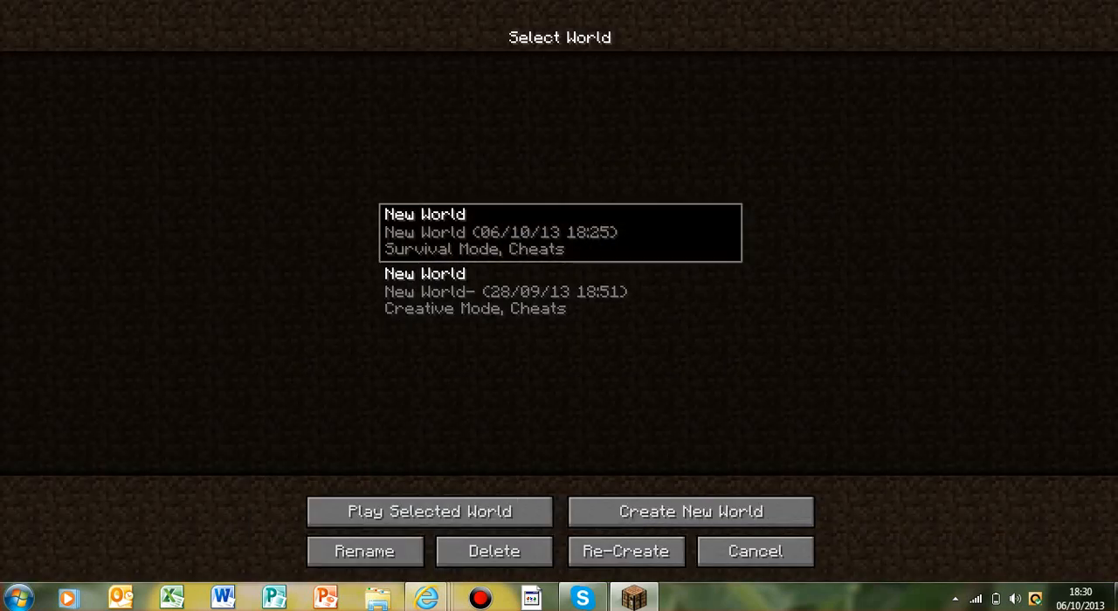
# Step: Load the New World save and scroll through the BuildCraft creative inventory items
pyautogui.click(428, 510)
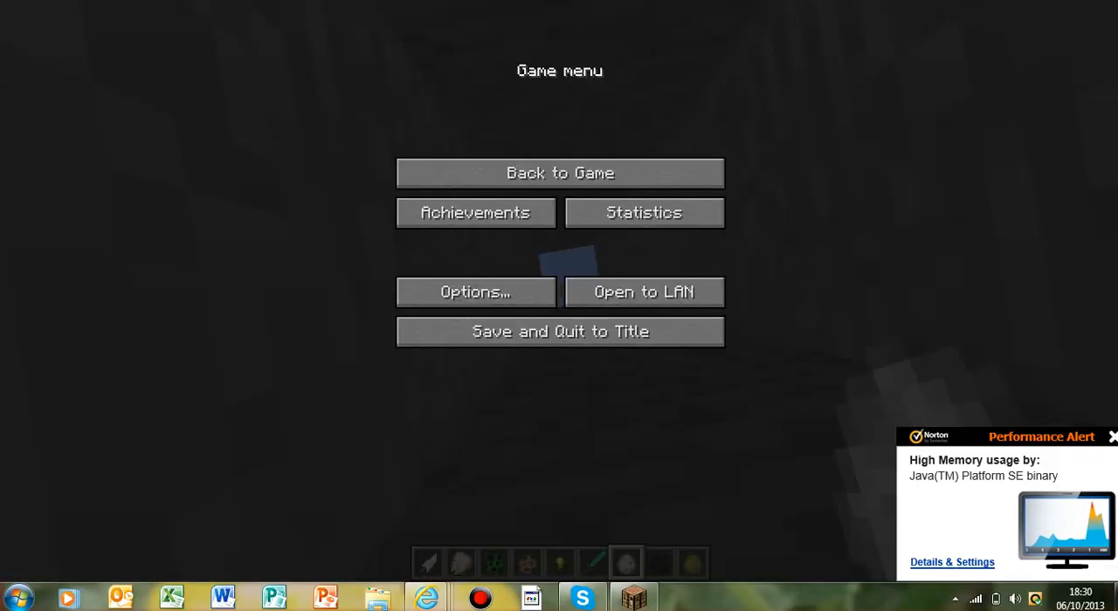
pyautogui.click(558, 171)
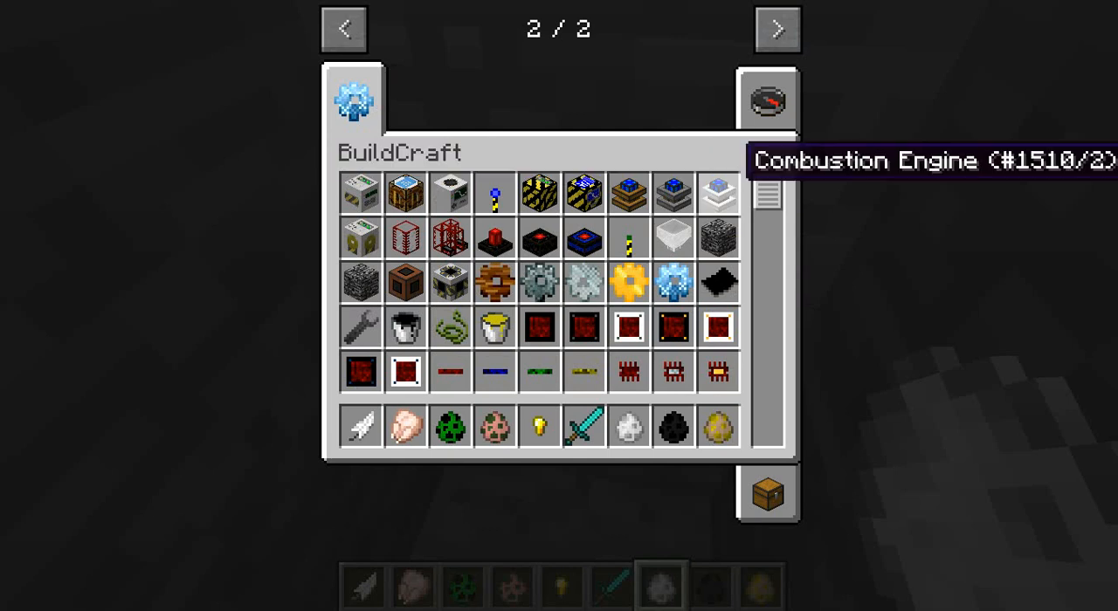
pyautogui.moveTo(406, 190)
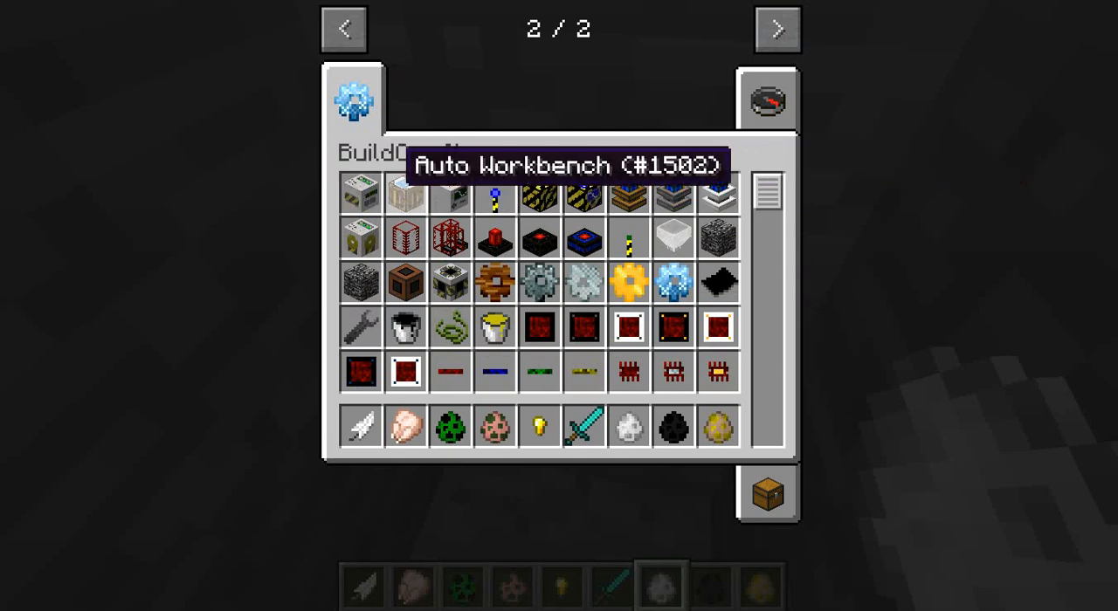
pyautogui.moveTo(451, 192)
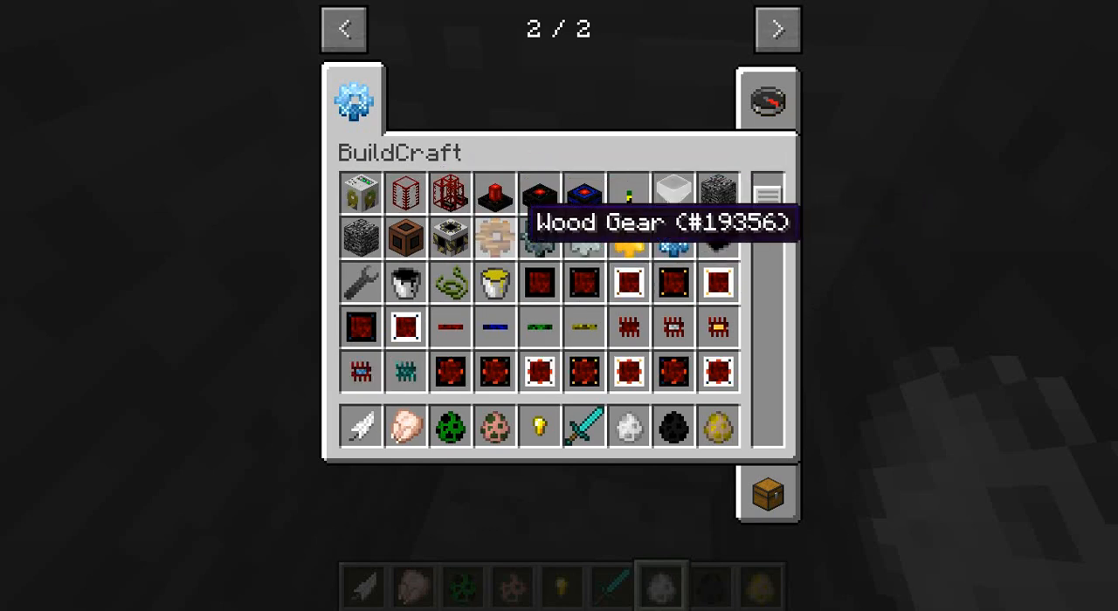
pyautogui.moveTo(405, 238)
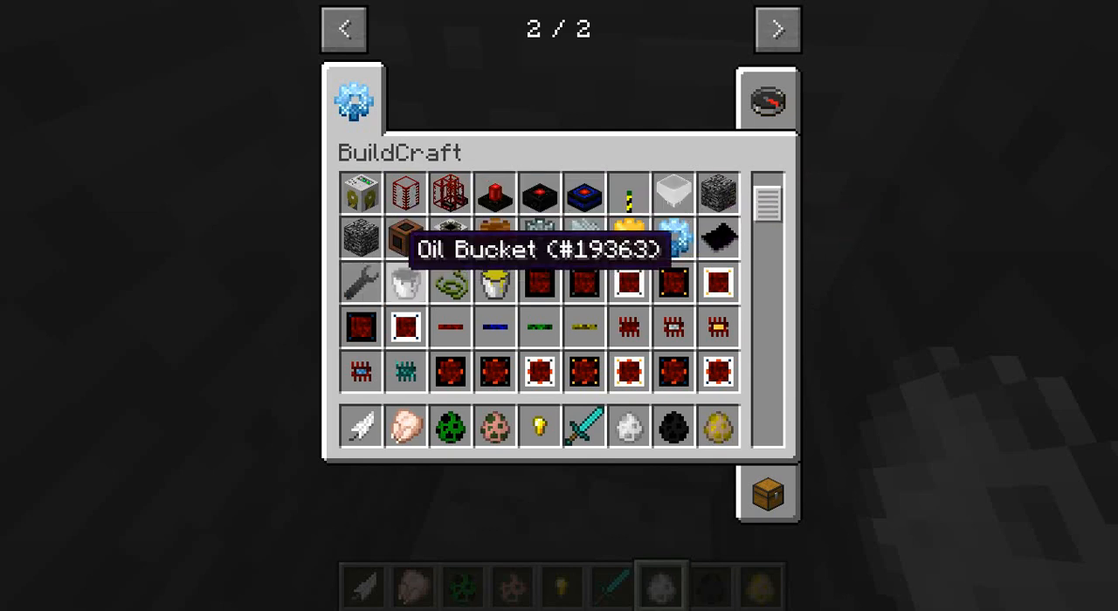
pyautogui.scroll(-3)
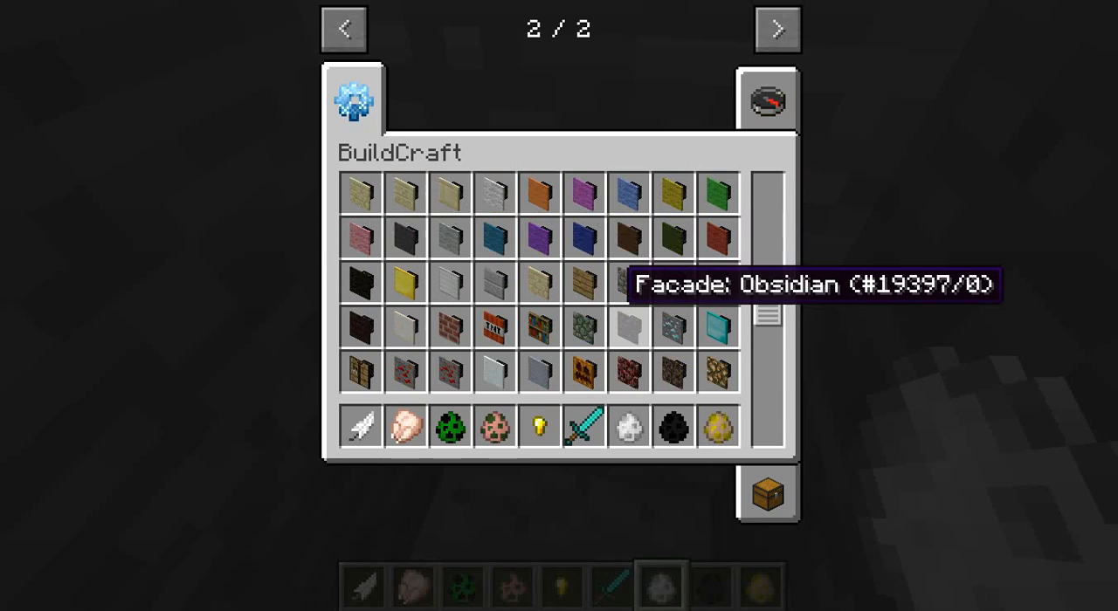
pyautogui.scroll(-3)
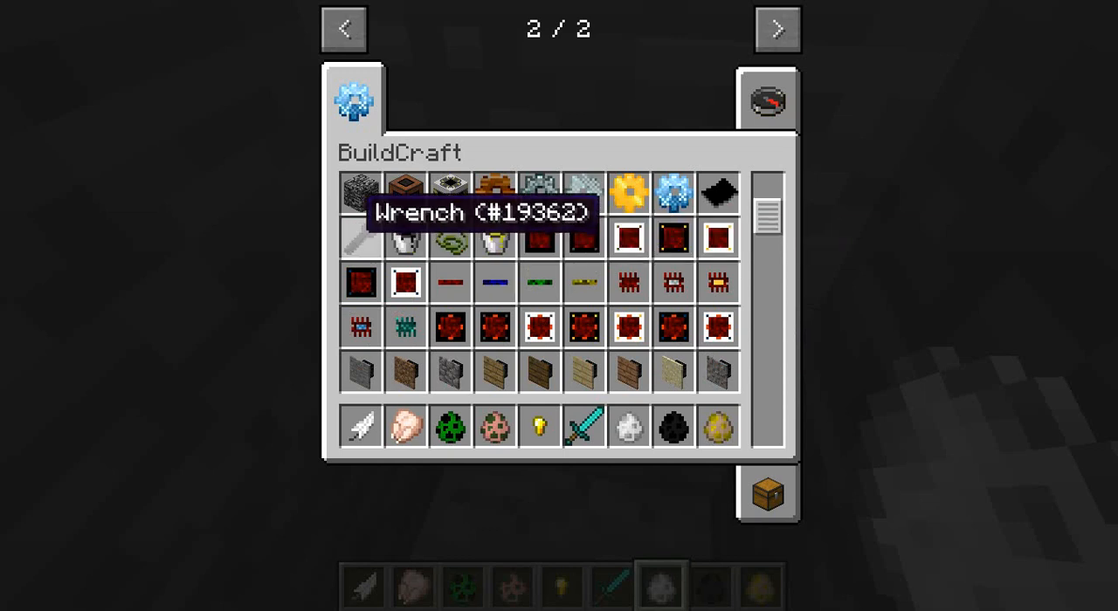
pyautogui.scroll(3)
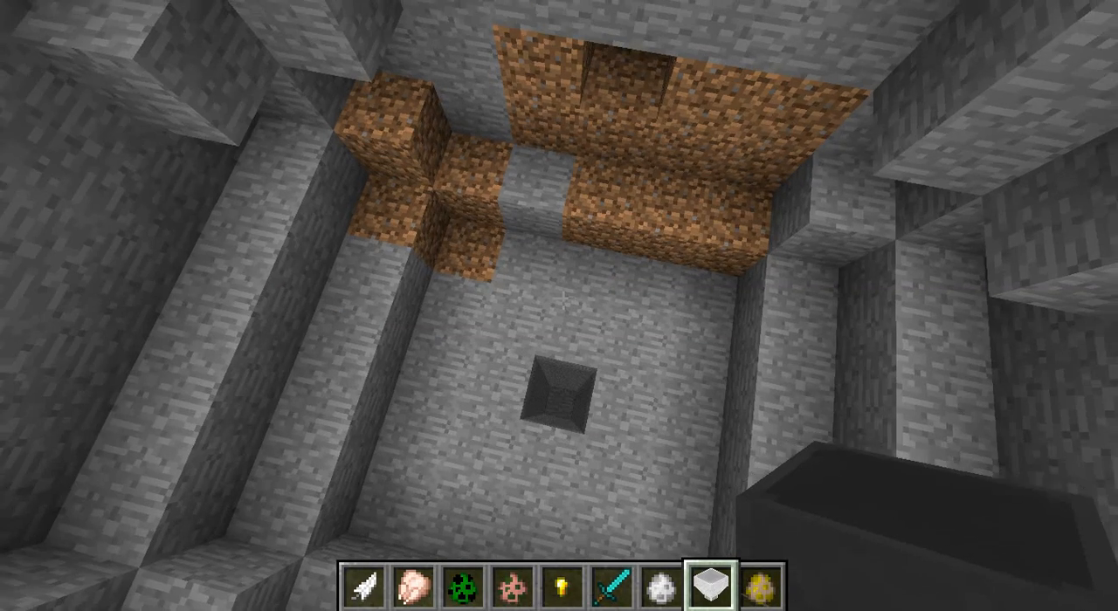
pyautogui.moveTo(559, 305)
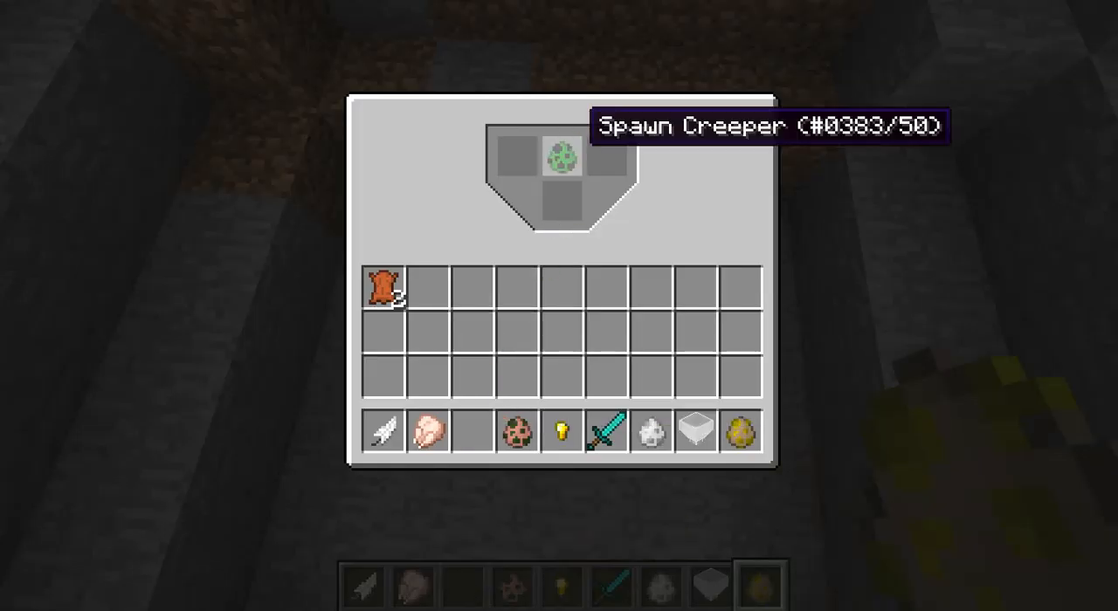
# Step: Close the inventory and place the dark block on the wall above the recess
pyautogui.press('Escape')
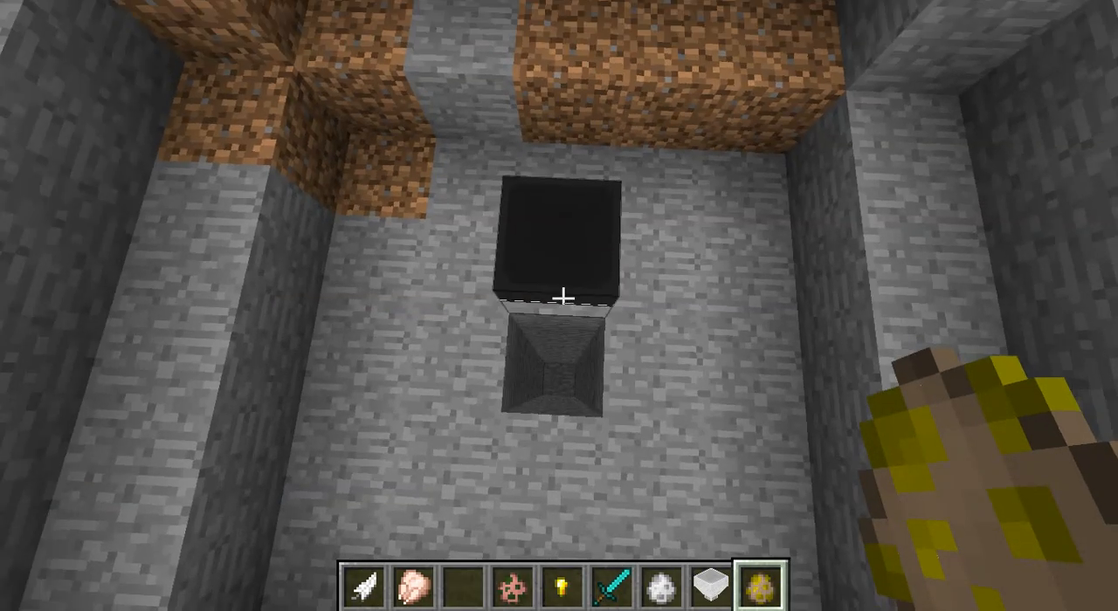
pyautogui.moveTo(559, 305)
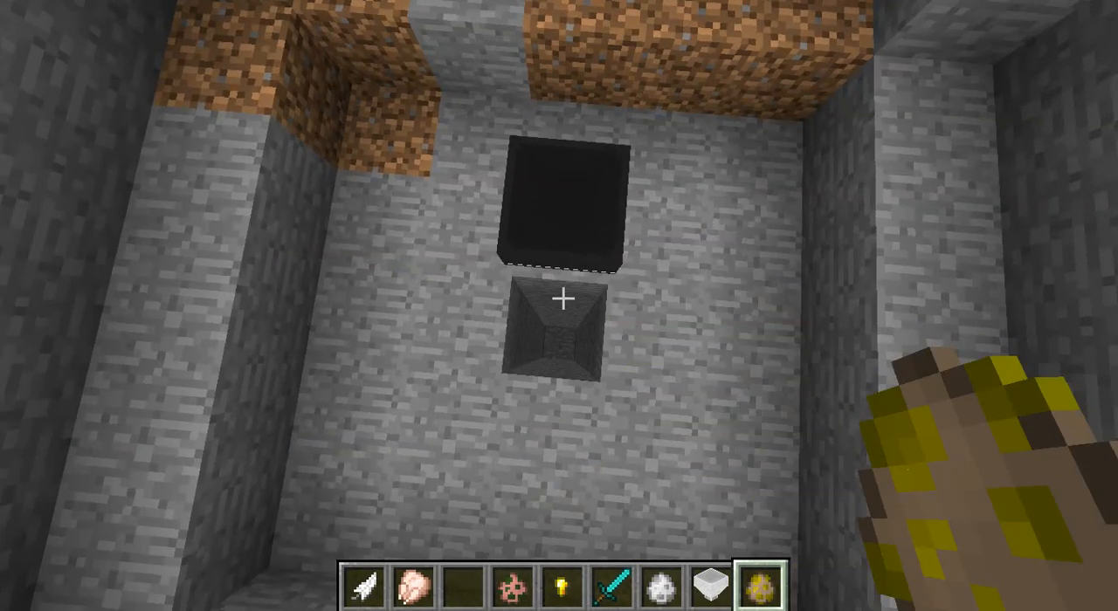